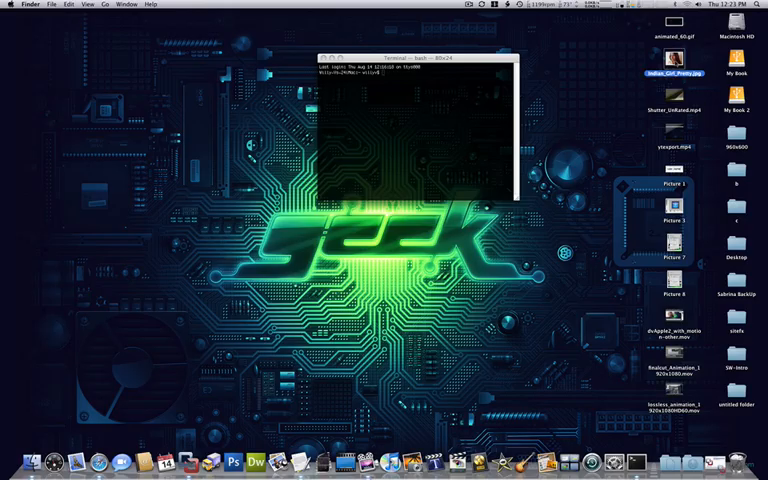
Select the image and video files, run ifconfig, and highlight the Linux address 192.168.60.129.
{"action": "left_click", "coordinate": [674, 109]}
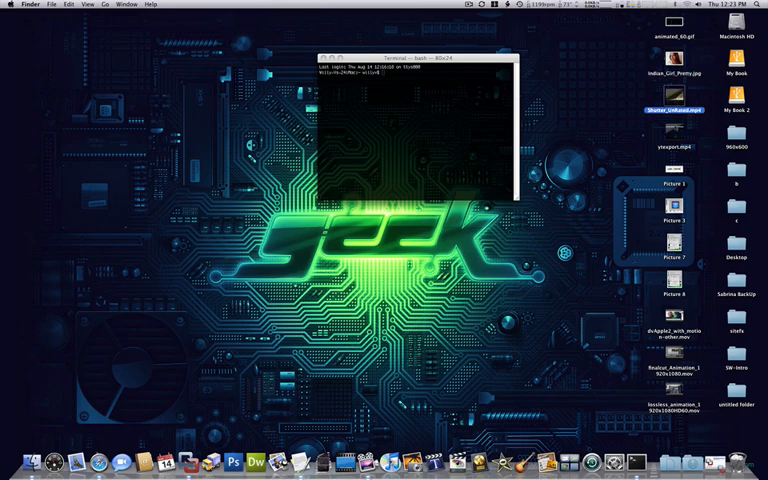
{"action": "left_click", "coordinate": [674, 72]}
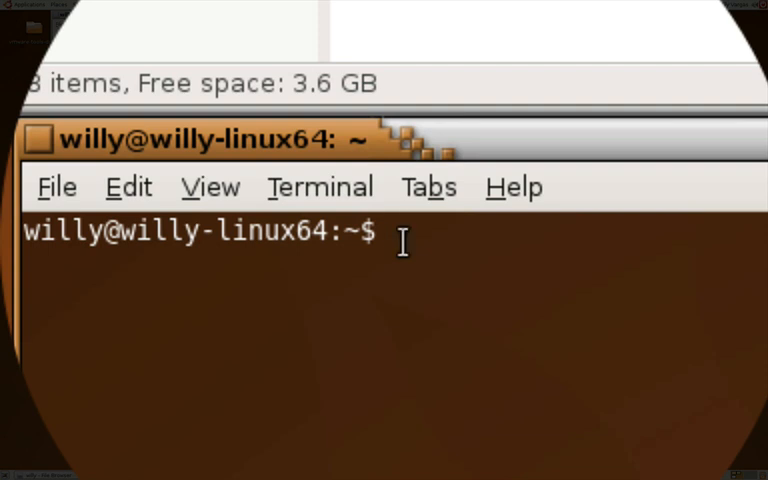
{"action": "type", "text": "ifcon"}
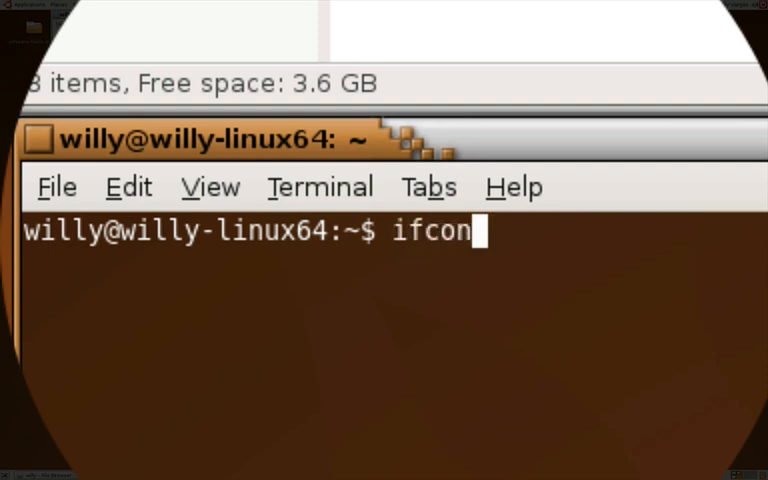
{"action": "type", "text": "fig"}
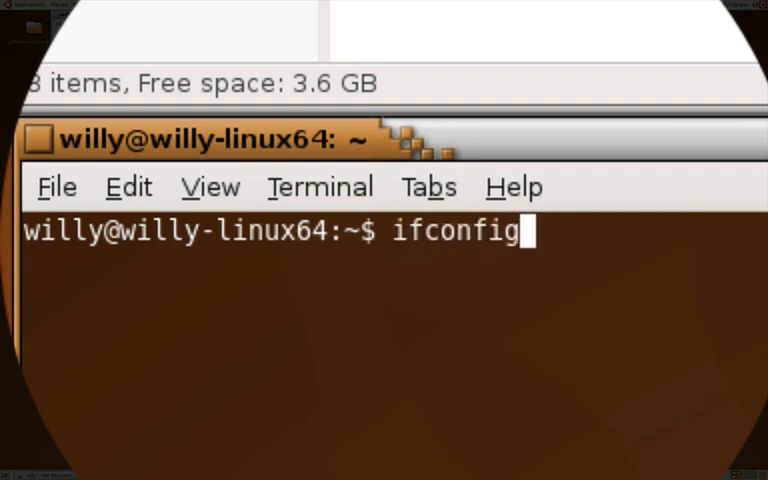
{"action": "key", "text": "Return"}
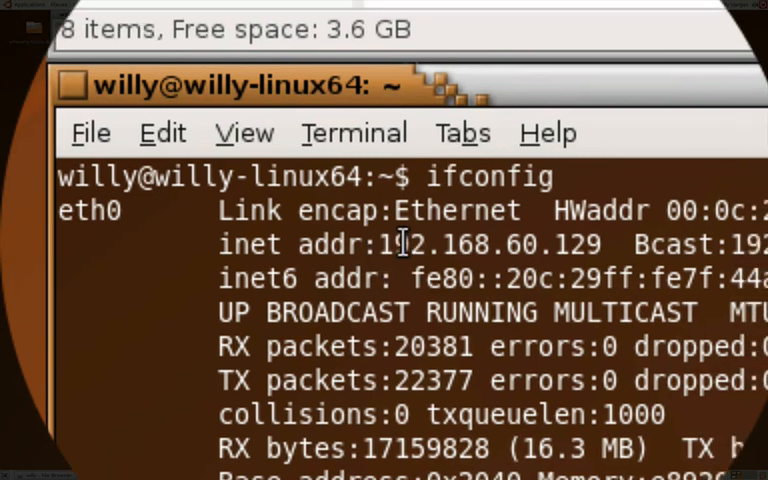
{"action": "double_click", "coordinate": [400, 243]}
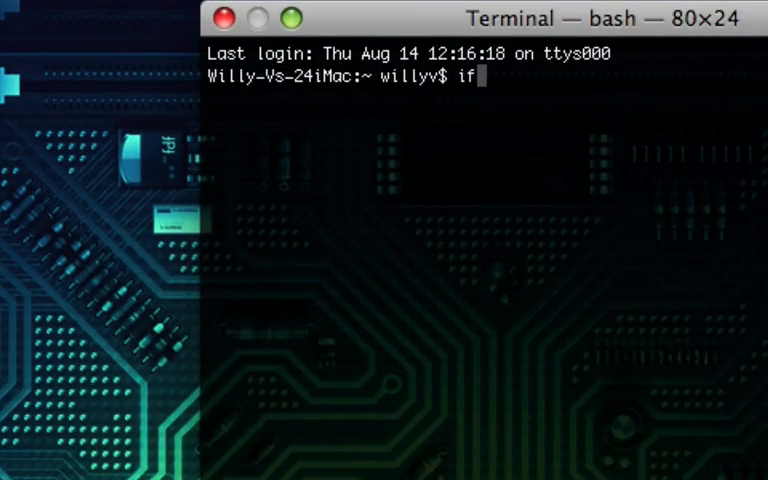
Type the ifconfig command in the Mac Terminal to list its interfaces, including vmnet8.
{"action": "type", "text": "config"}
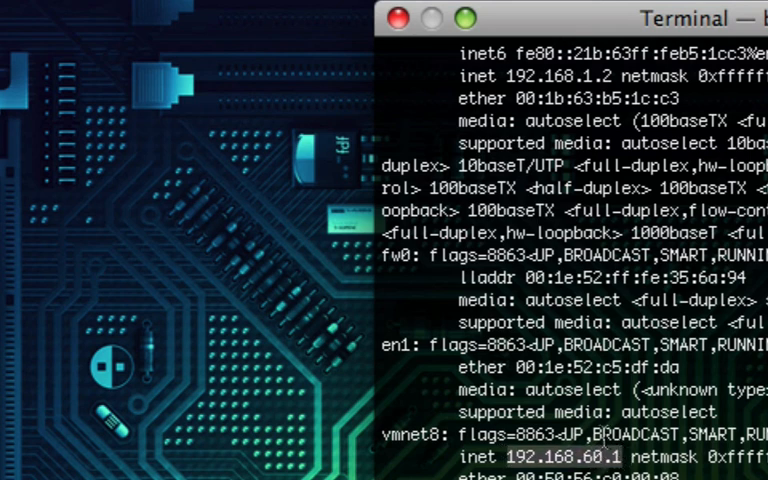
{"action": "mouse_move", "coordinate": [398, 20]}
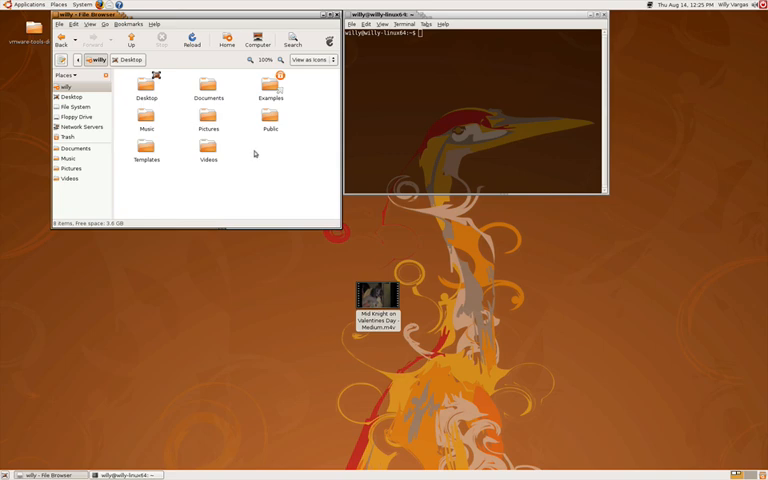
{"action": "mouse_move", "coordinate": [264, 167]}
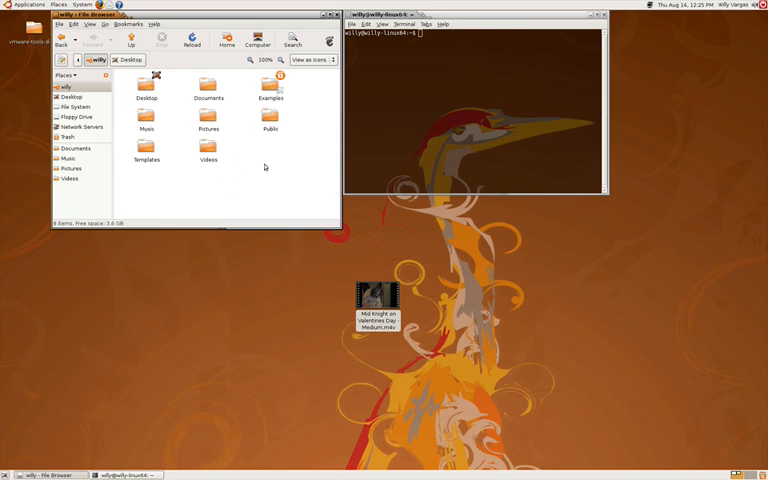
{"action": "mouse_move", "coordinate": [347, 272]}
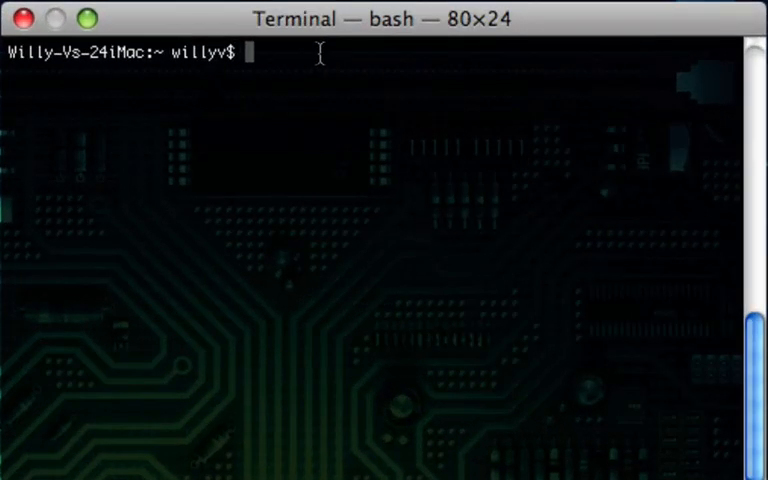
{"action": "type", "text": "sc"}
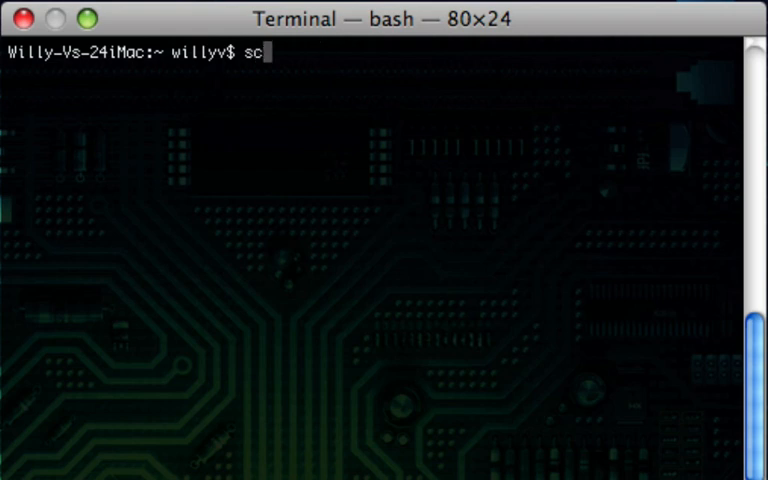
{"action": "type", "text": "p -r /Users/willyv/Desktop/Indian_Girl_Pretty.jpg"}
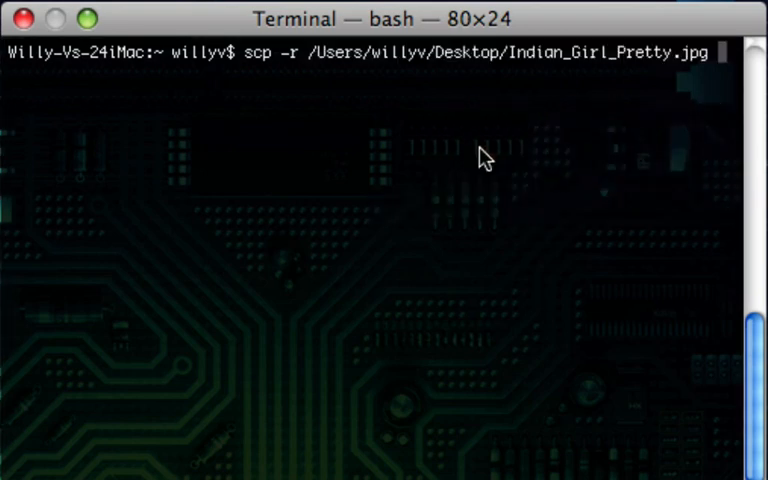
{"action": "mouse_move", "coordinate": [400, 80]}
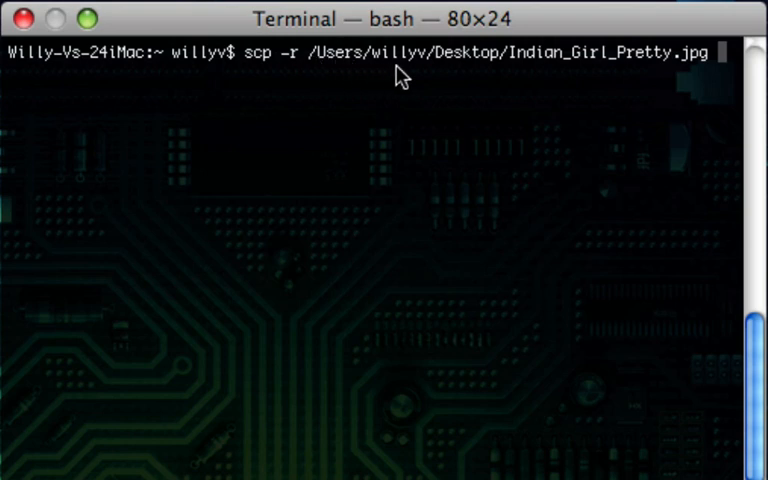
{"action": "mouse_move", "coordinate": [472, 95]}
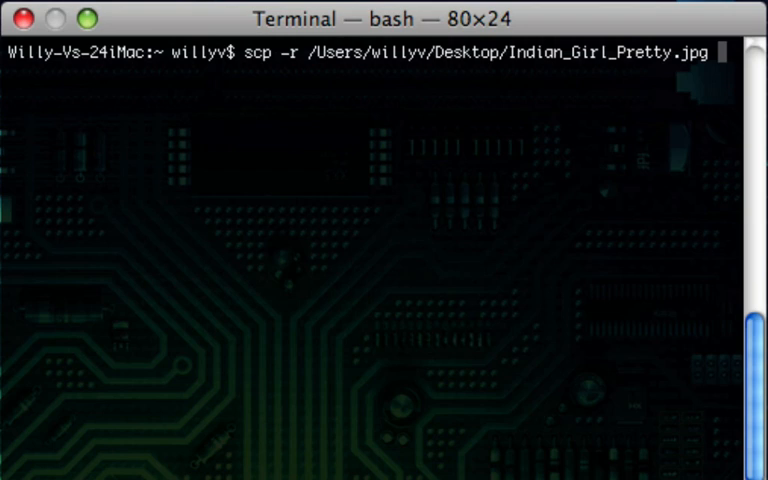
{"action": "type", "text": "willy"}
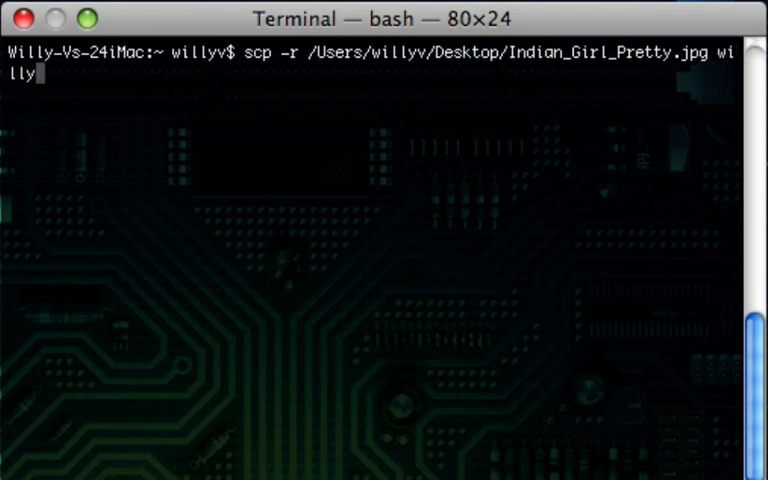
{"action": "type", "text": "@"}
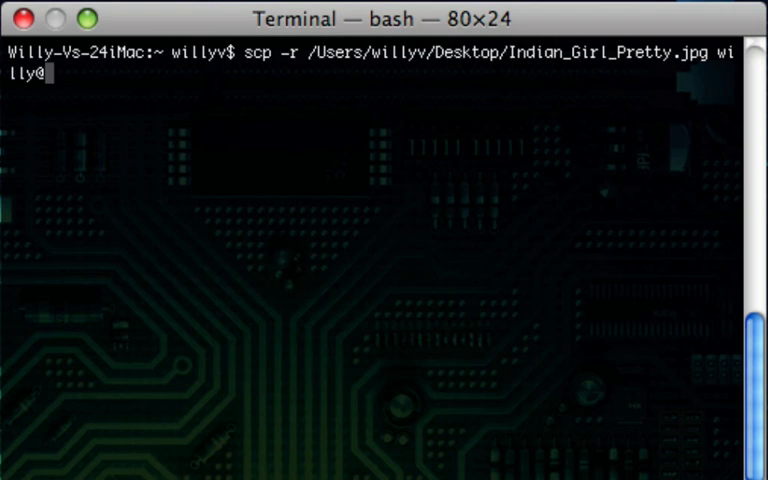
{"action": "type", "text": "192.168"}
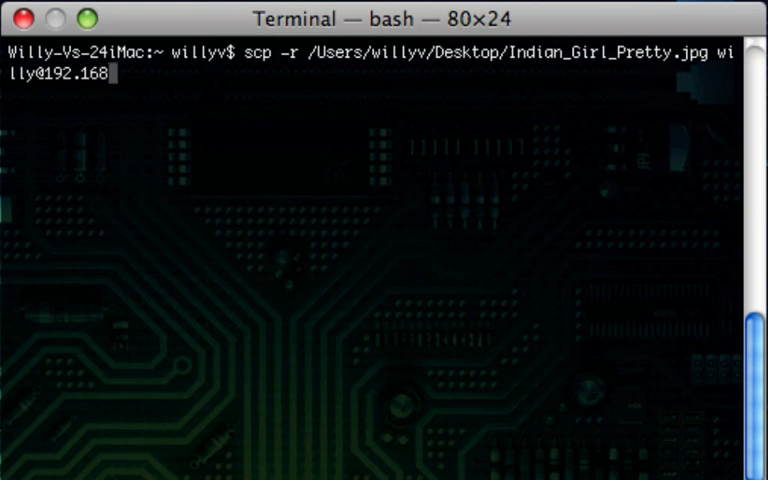
{"action": "type", "text": ".60"}
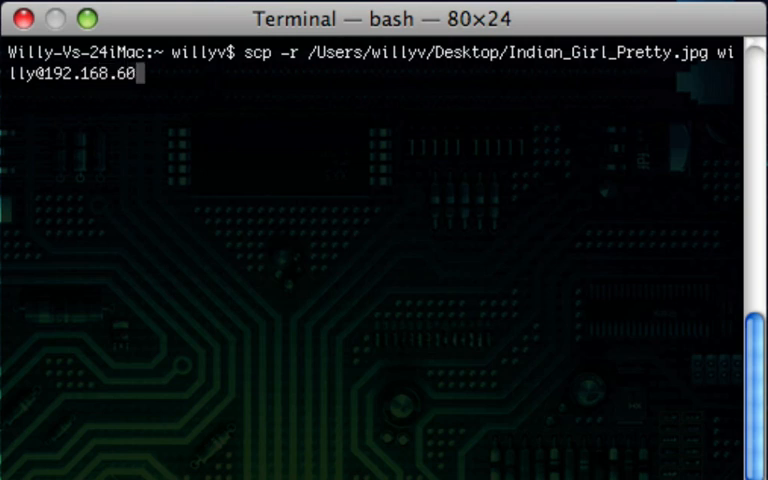
{"action": "type", "text": "129"}
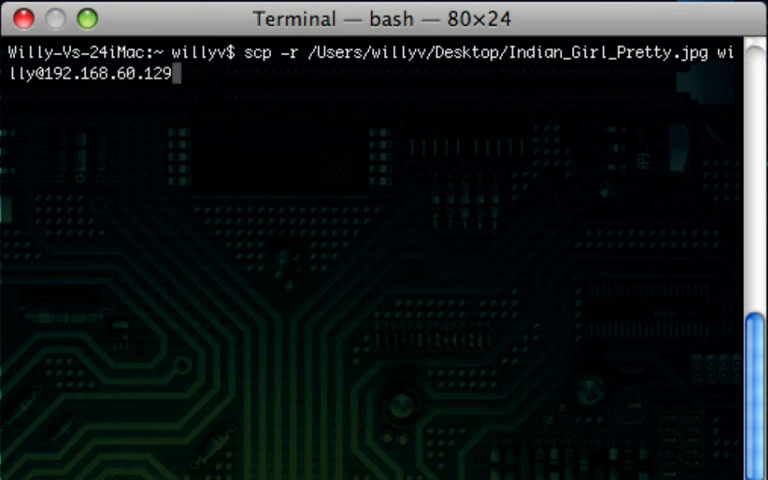
{"action": "type", "text": ":"}
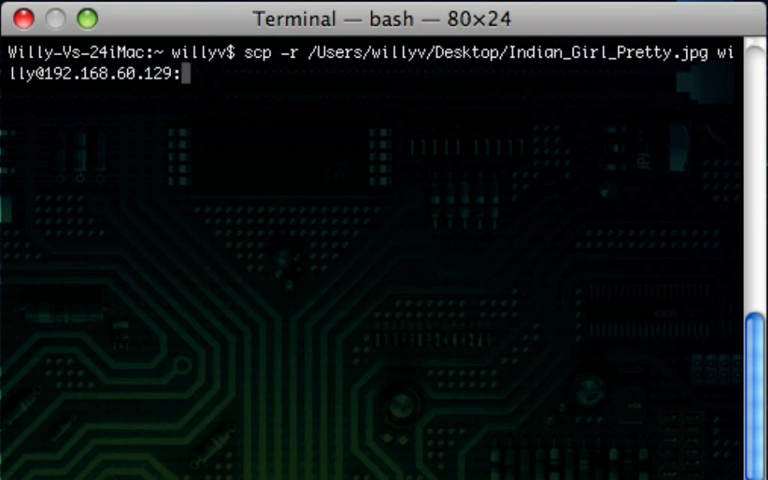
{"action": "type", "text": "/"}
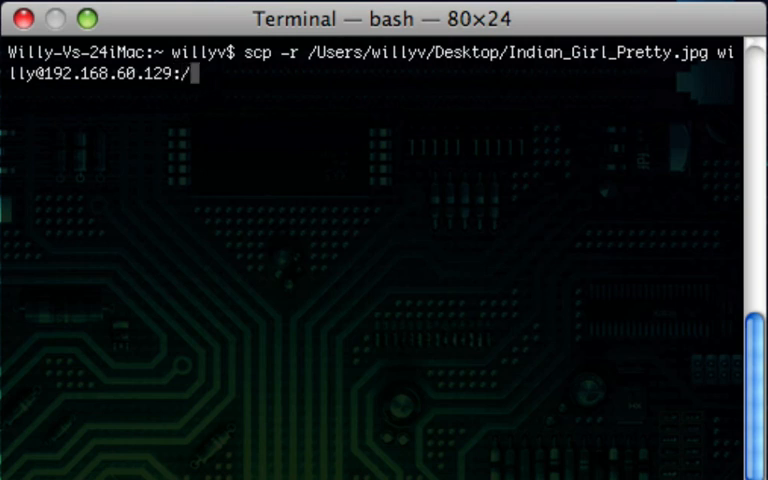
{"action": "type", "text": "home"}
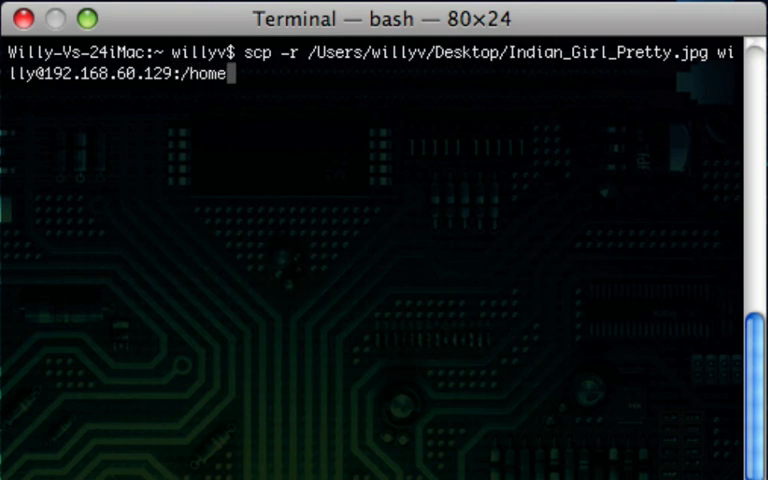
{"action": "type", "text": "willy"}
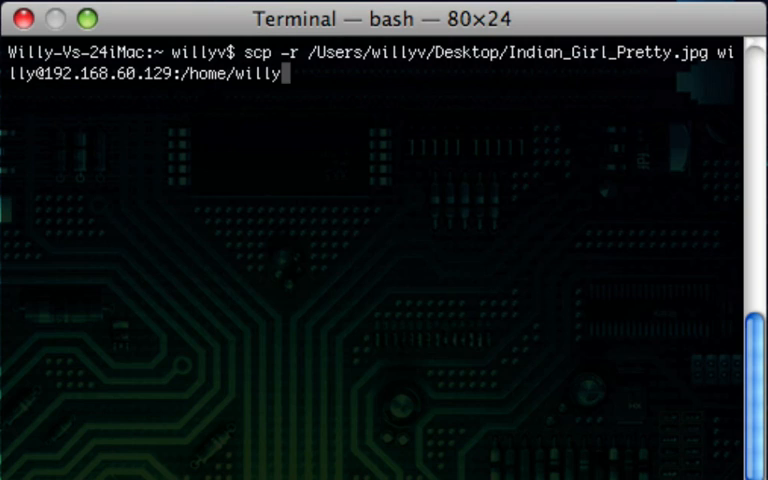
{"action": "key", "text": "Return"}
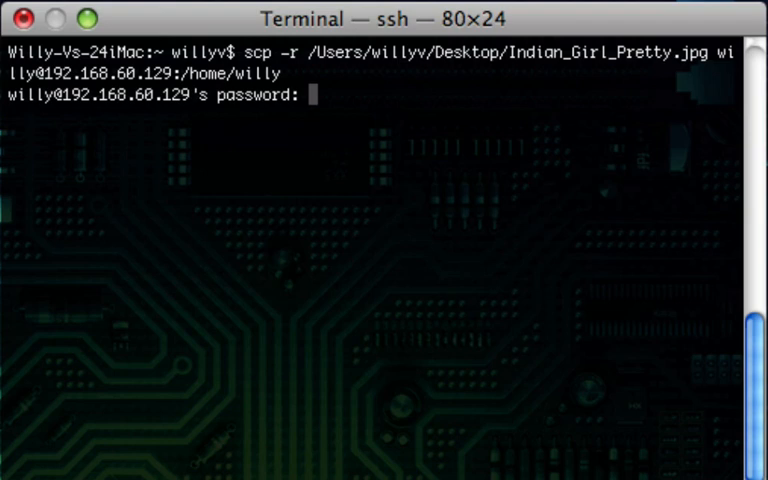
Submit willy's password so Indian_Girl_Pretty.jpg copies fully (462KB, 100%).
{"action": "key", "text": "Return"}
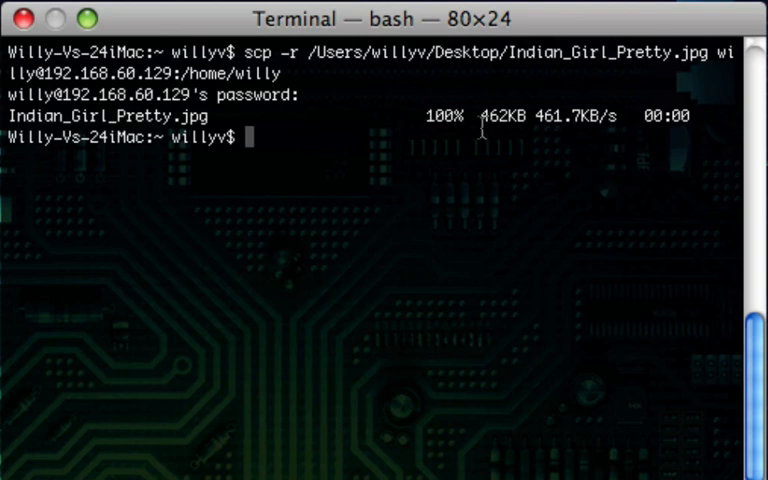
{"action": "mouse_move", "coordinate": [500, 165]}
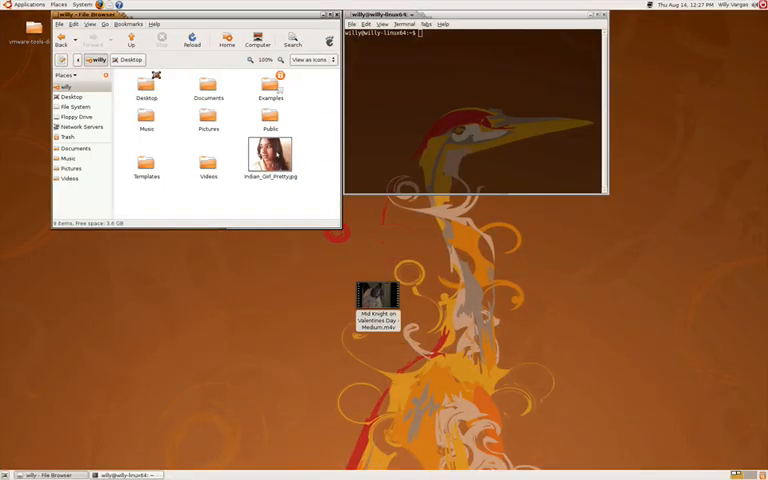
{"action": "left_click", "coordinate": [270, 155]}
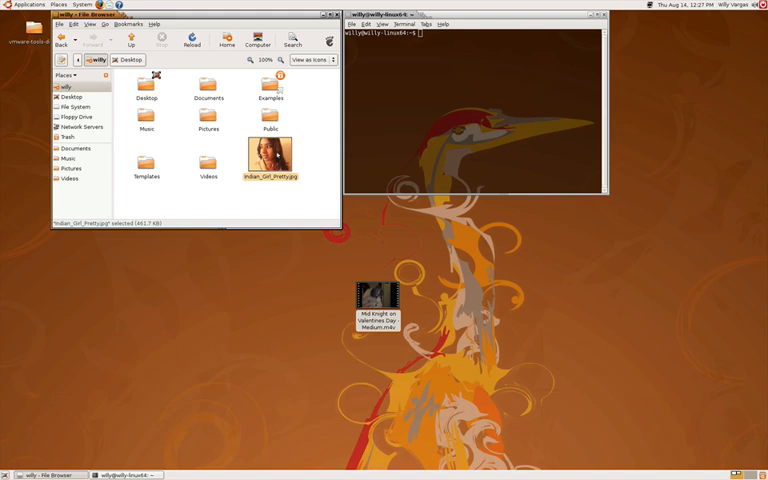
{"action": "double_click", "coordinate": [270, 160]}
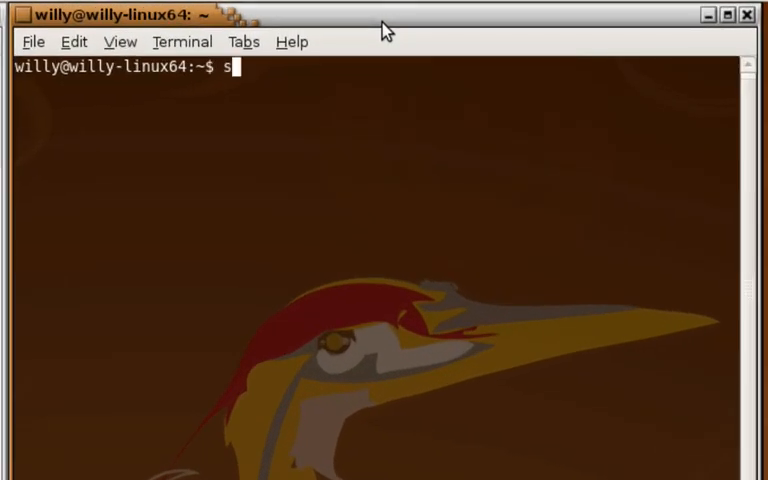
Start an scp -r command with '/home/willy/Desktop/Mid Knight on Valentines Day - Medium.m4v' as source.
{"action": "type", "text": "cp"}
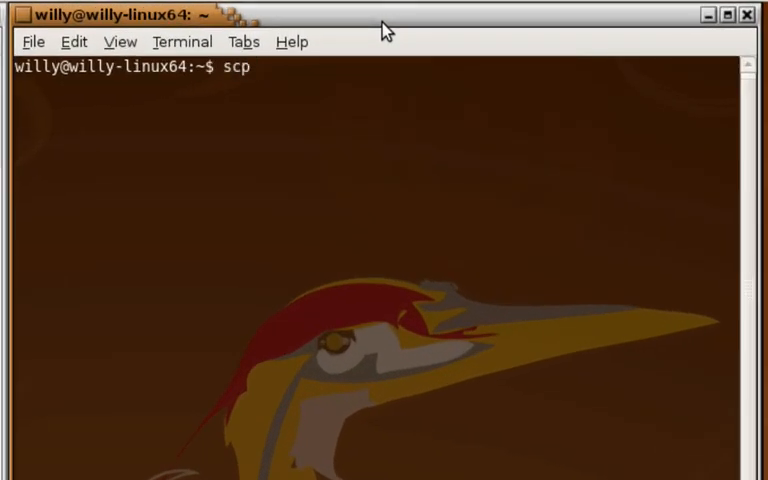
{"action": "type", "text": "-r"}
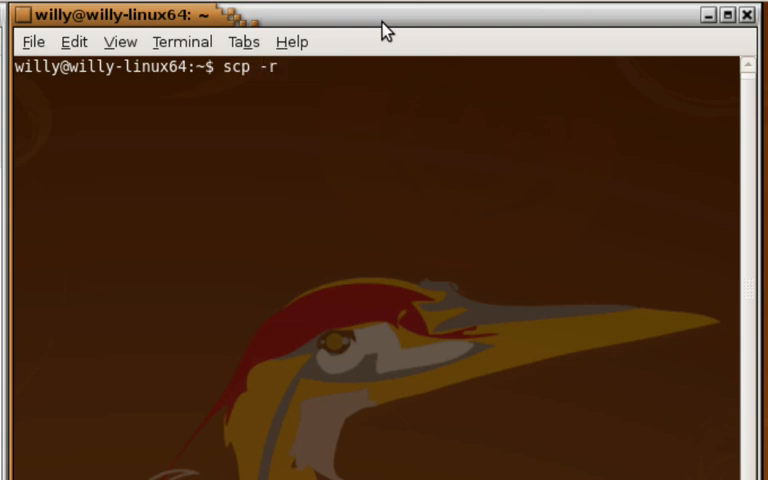
{"action": "mouse_move", "coordinate": [222, 449]}
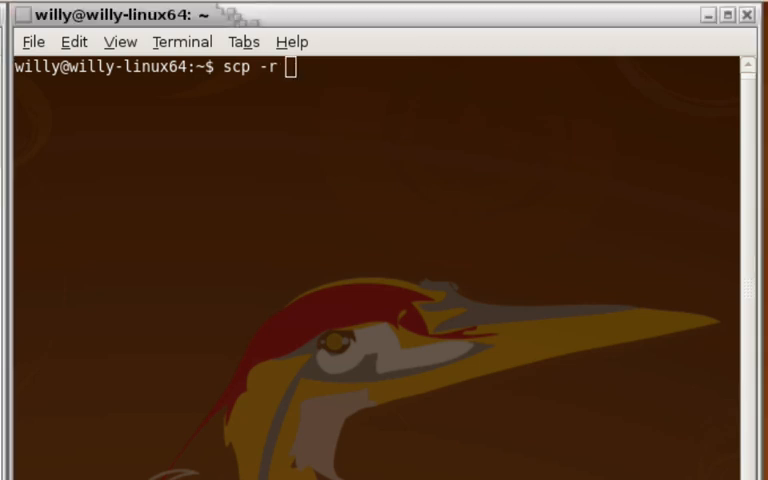
{"action": "type", "text": "'/home/willy/Desktop/Mid Knight on Valentines Day - Medium.m4v'"}
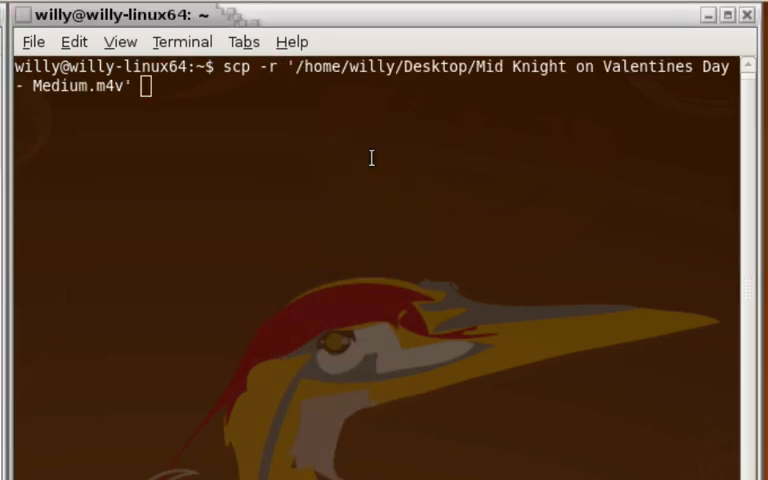
{"action": "mouse_move", "coordinate": [251, 134]}
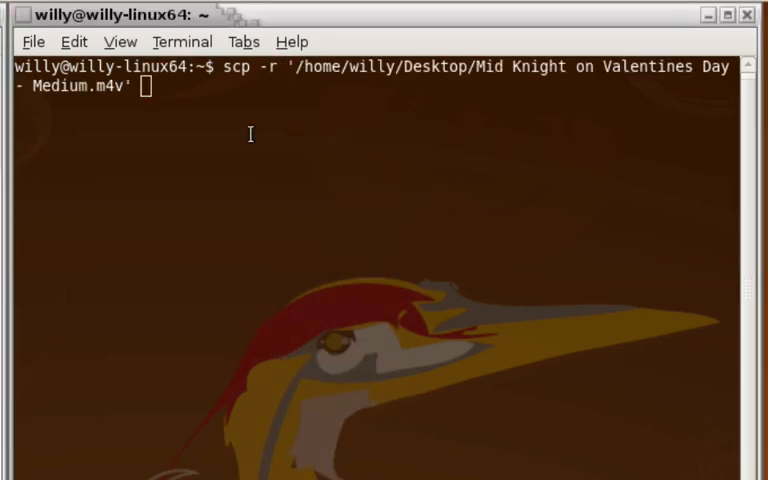
{"action": "mouse_move", "coordinate": [206, 146]}
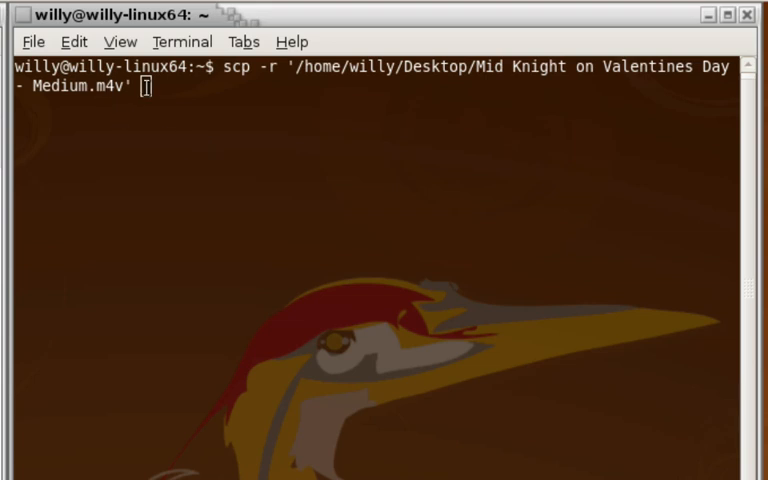
{"action": "type", "text": "willy"}
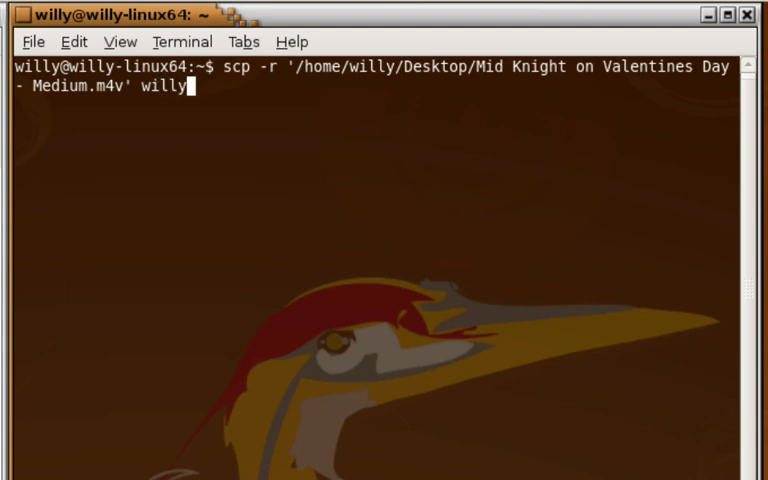
{"action": "type", "text": "v"}
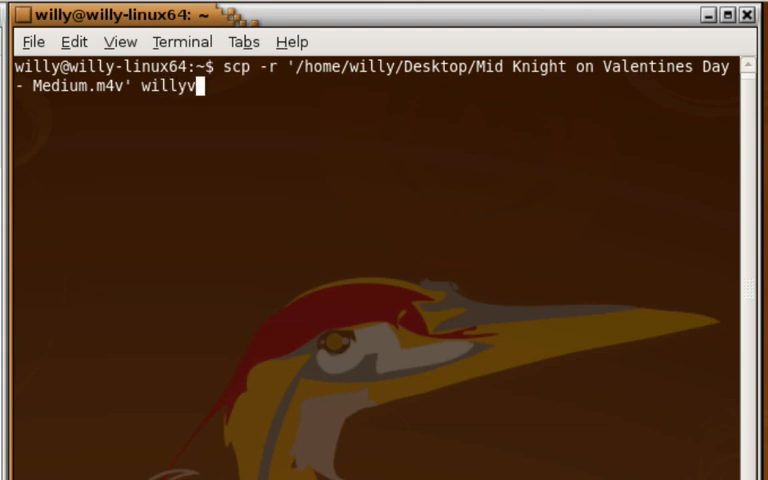
{"action": "type", "text": "@"}
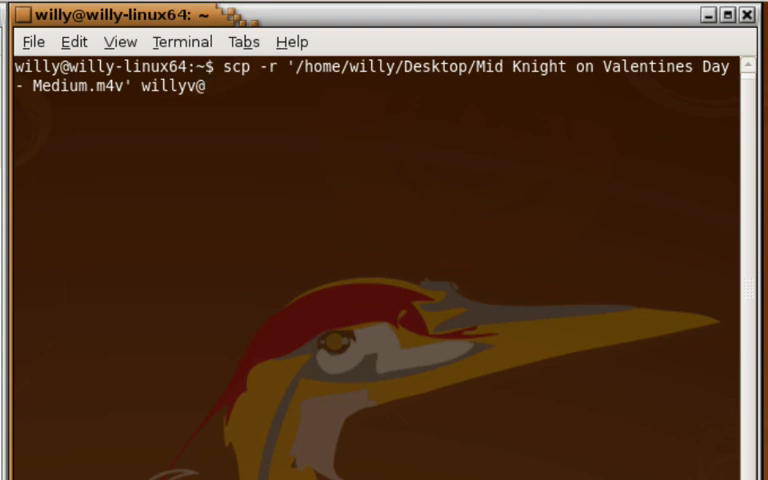
{"action": "type", "text": "1"}
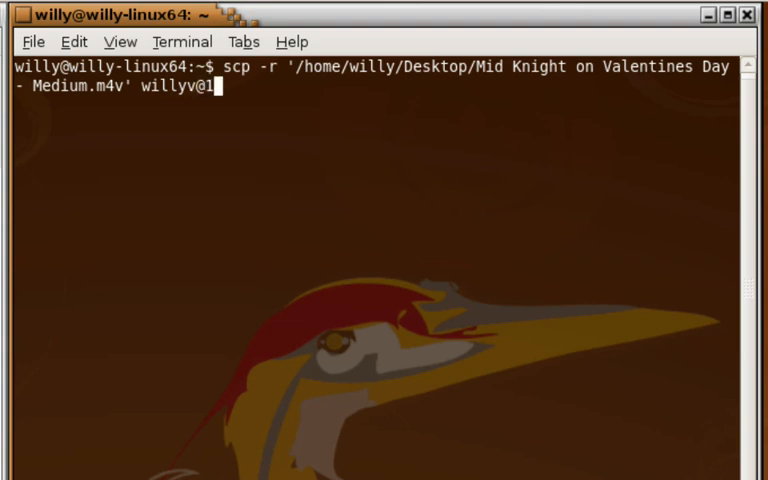
{"action": "type", "text": "92.168"}
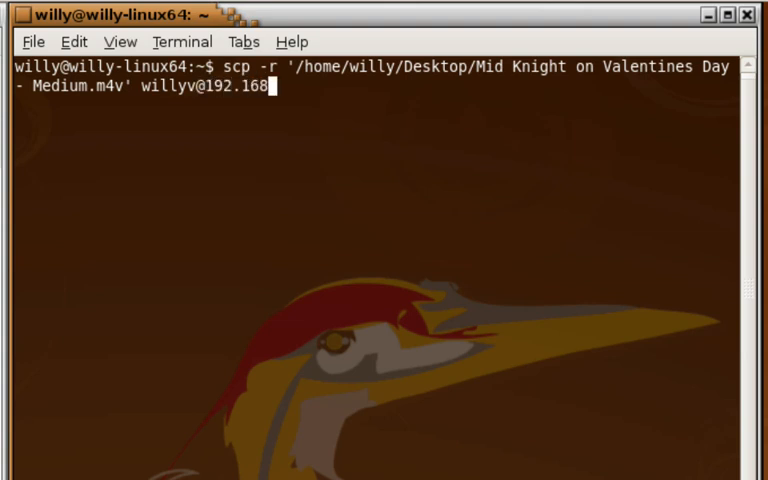
{"action": "type", "text": ".60"}
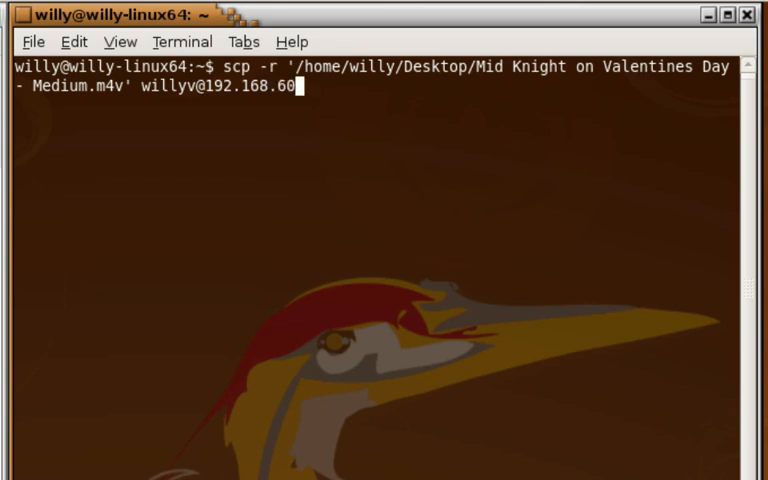
{"action": "type", "text": "1"}
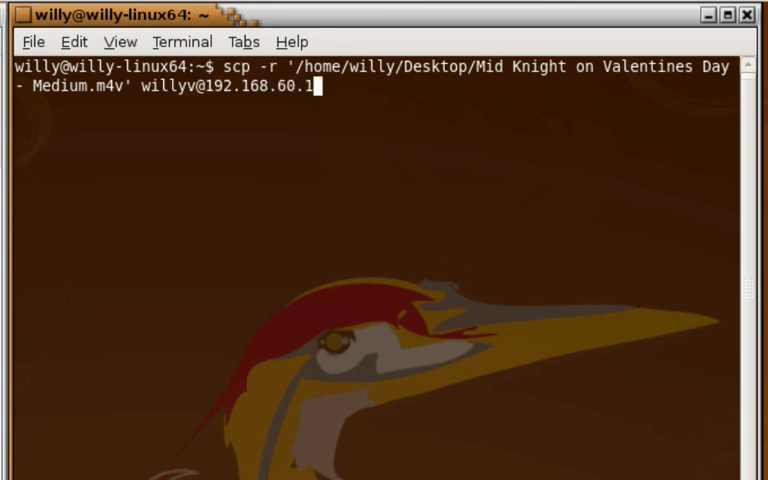
{"action": "type", "text": ":"}
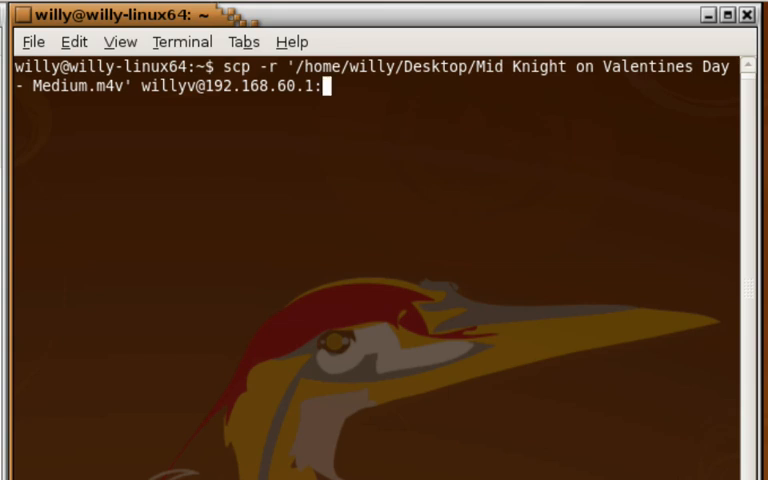
{"action": "type", "text": "/"}
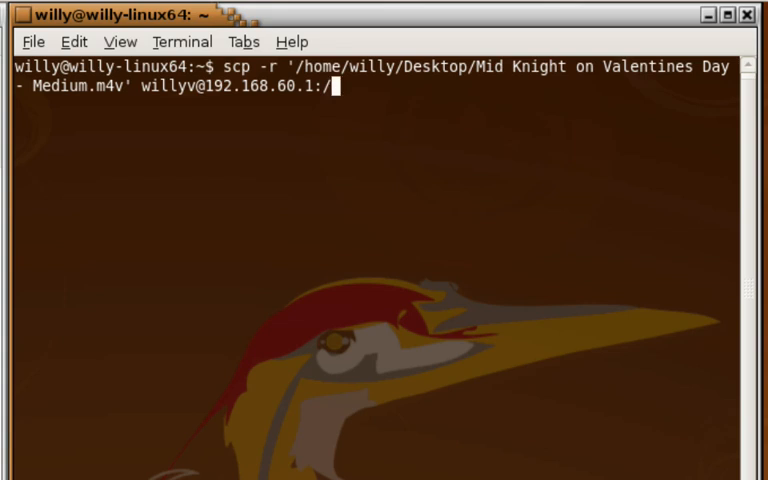
{"action": "type", "text": "Users/"}
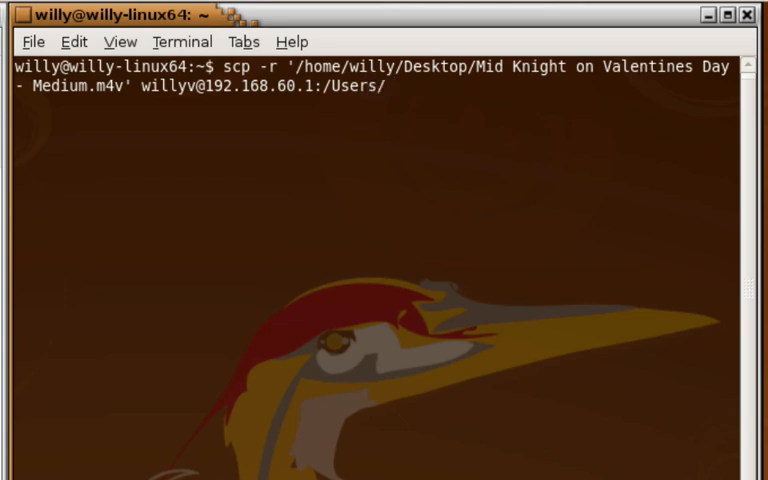
{"action": "type", "text": "willy"}
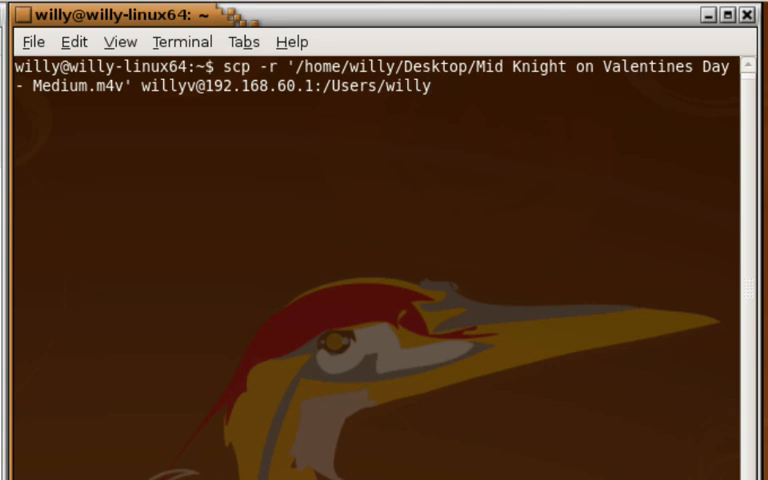
{"action": "type", "text": "v/"}
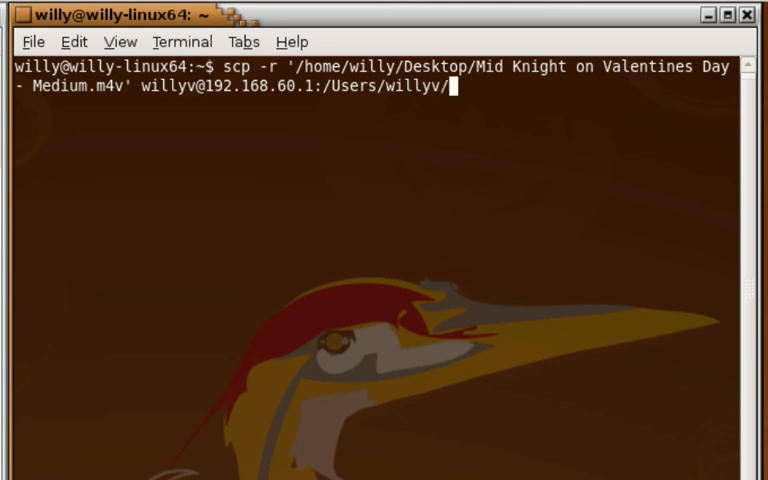
{"action": "type", "text": "D"}
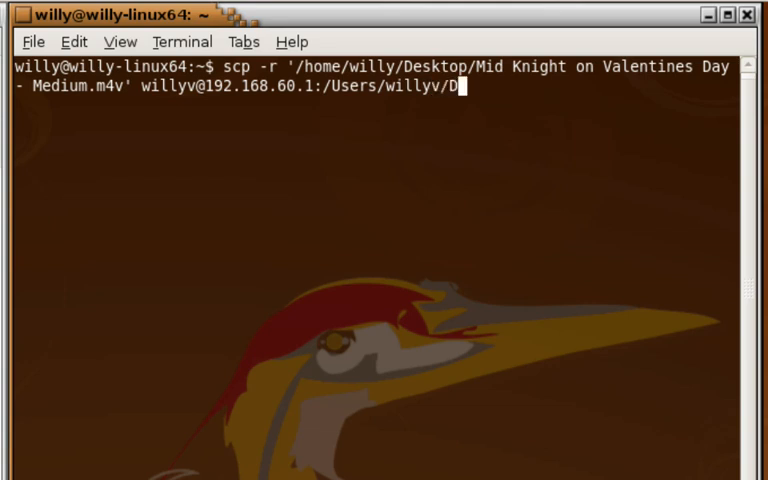
{"action": "type", "text": "esktop"}
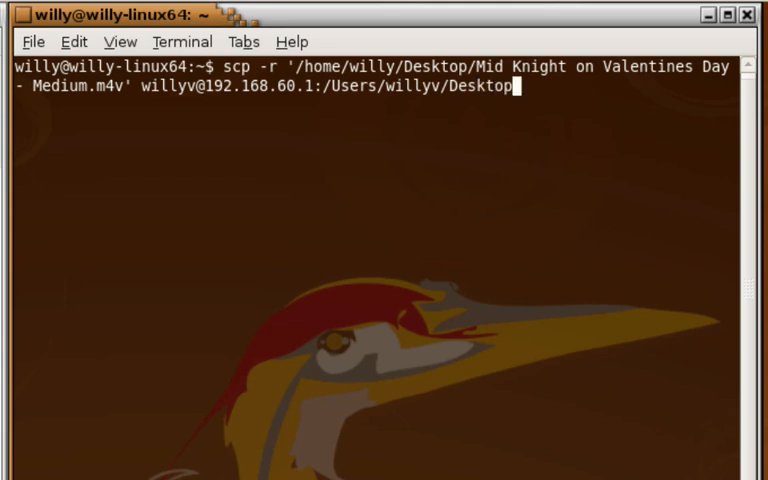
Run the scp command and enter the Mac password, copying the 7252KB video to 100%.
{"action": "key", "text": "Return"}
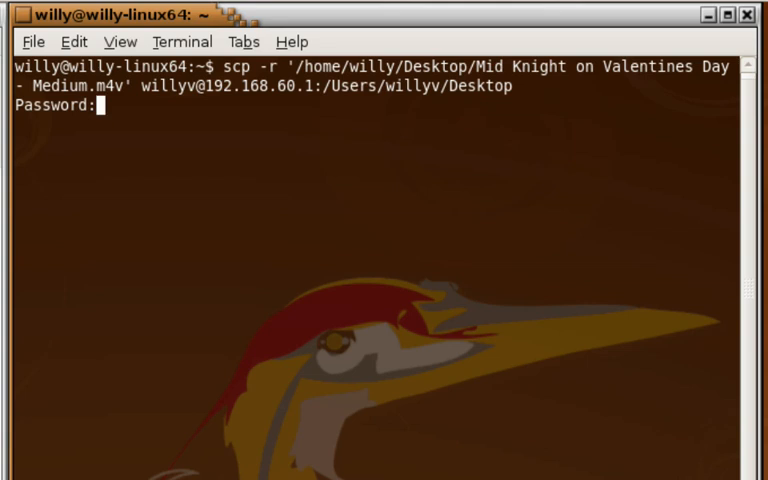
{"action": "key", "text": "Return"}
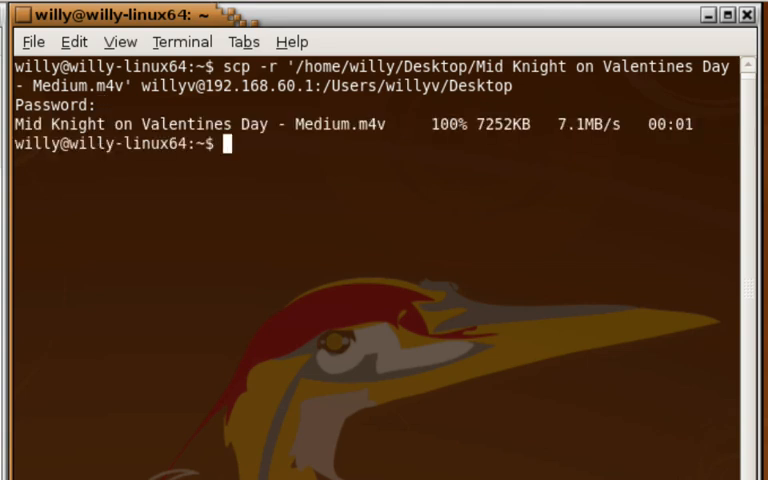
{"action": "mouse_move", "coordinate": [200, 192]}
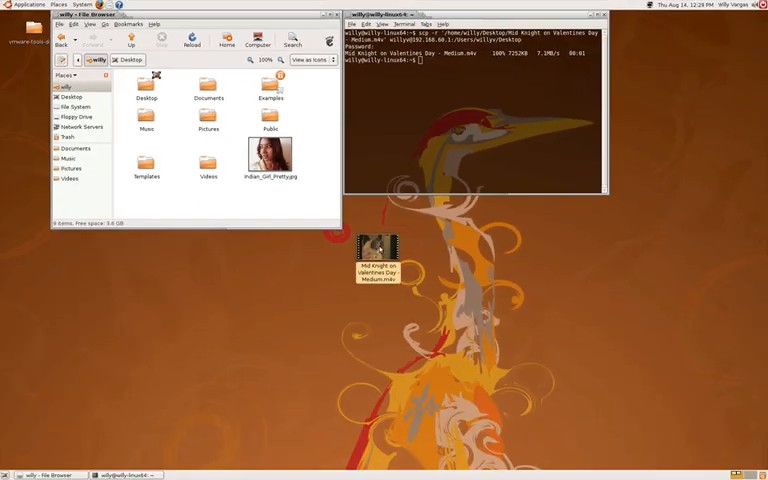
{"action": "double_click", "coordinate": [377, 250]}
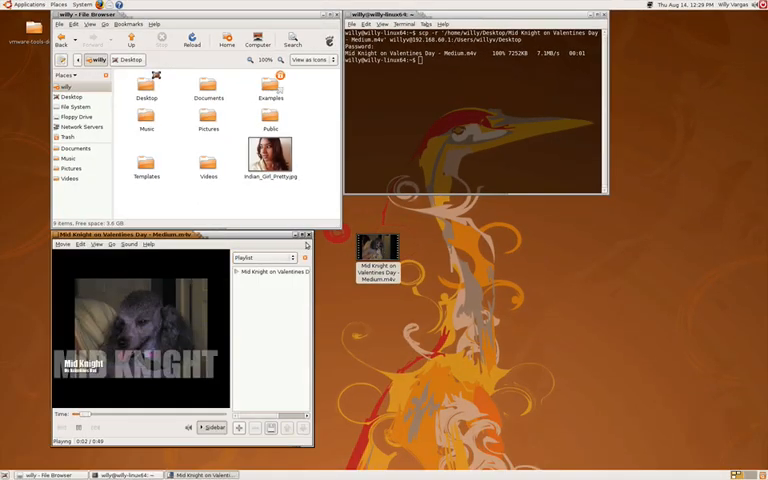
{"action": "left_click", "coordinate": [307, 235]}
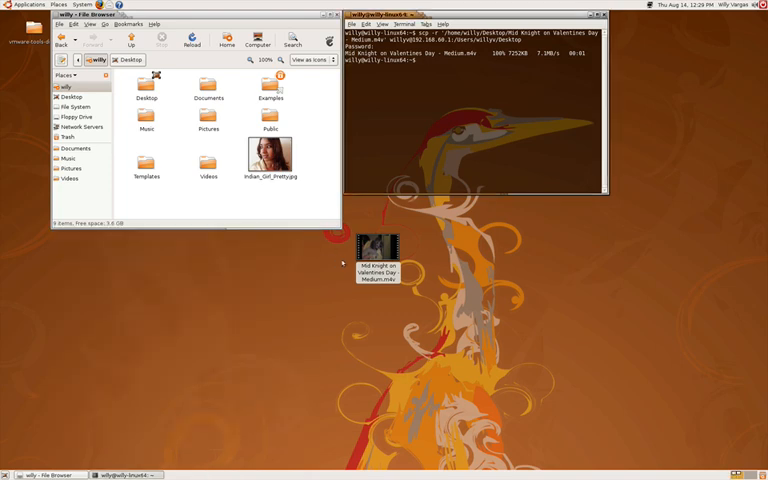